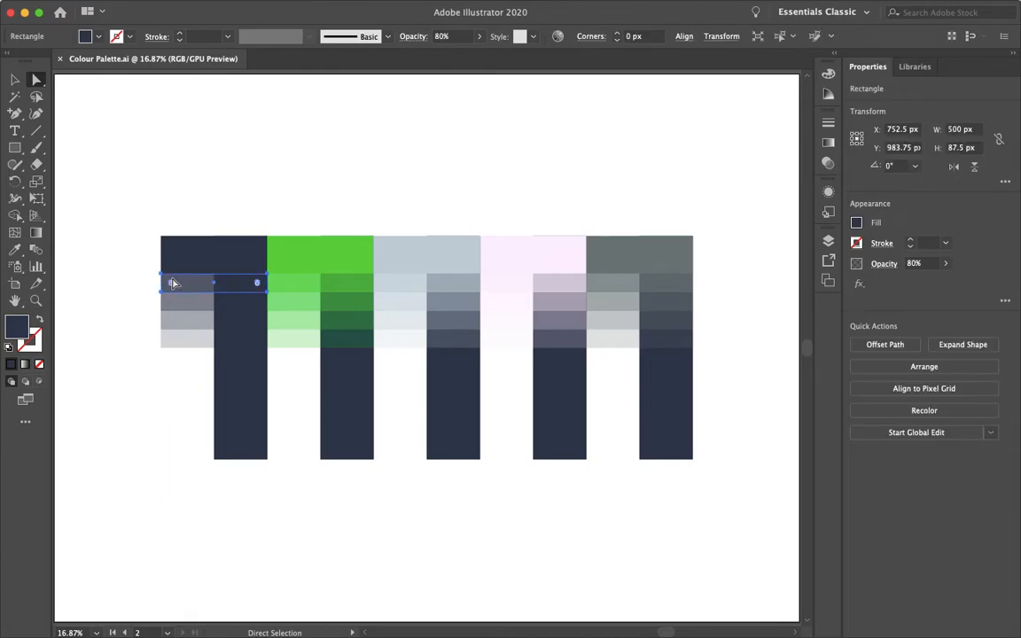
# Check the swatches' opacity and drag the 20%-opacity navy swatch below the artboard onto the pasteboard.
pyautogui.click(127, 287)
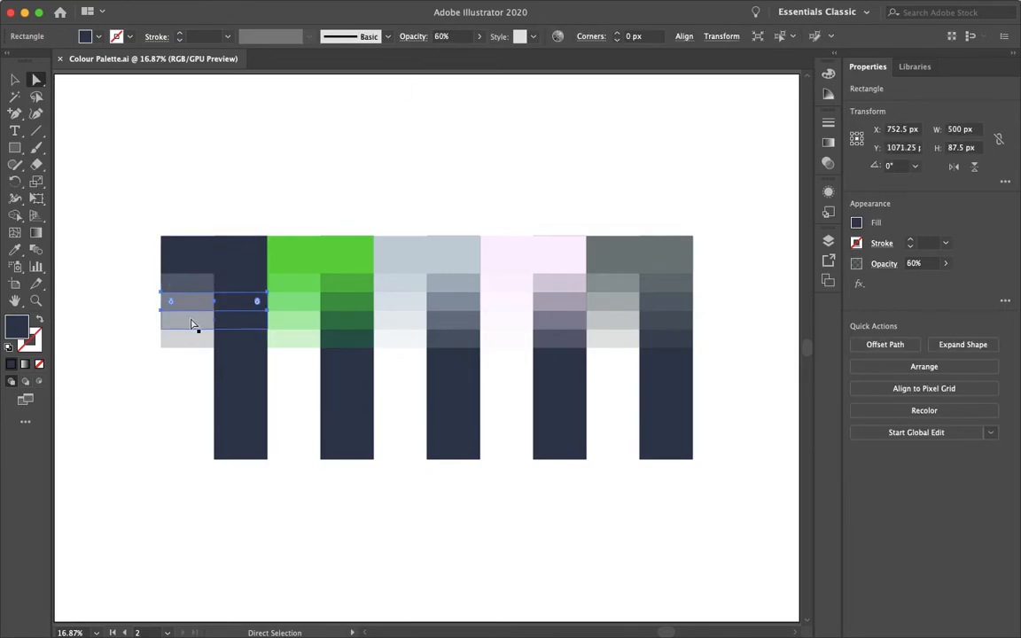
pyautogui.click(173, 411)
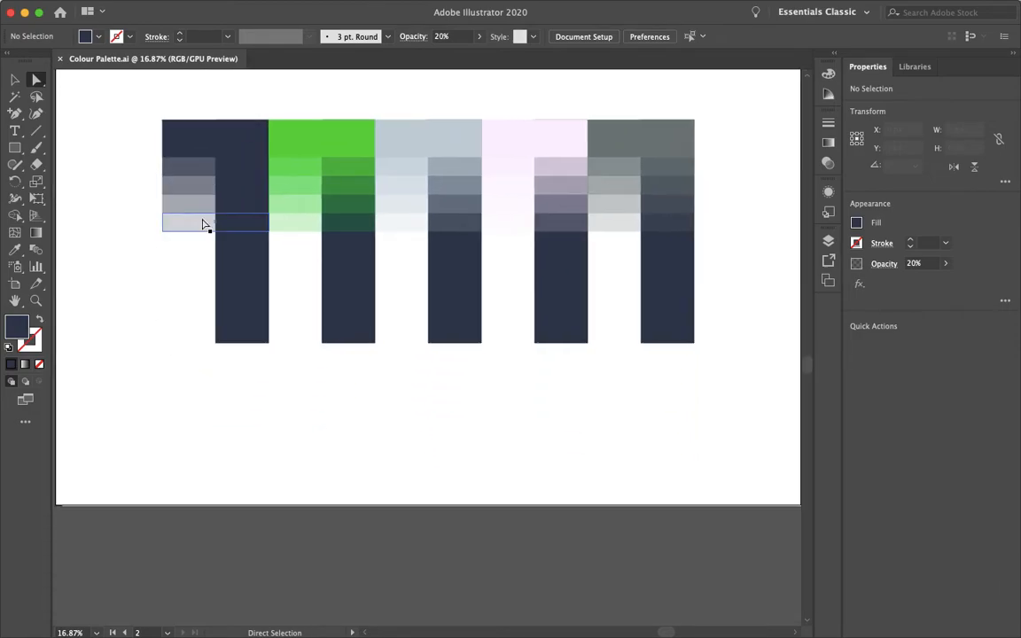
pyautogui.moveTo(204, 223); pyautogui.dragTo(185, 417)
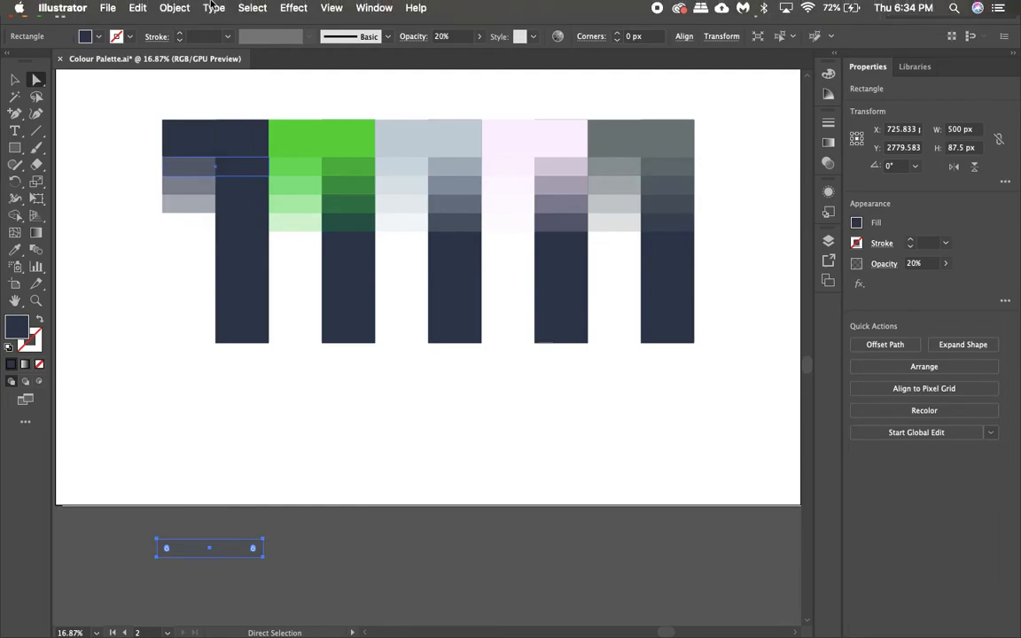
pyautogui.click(174, 7)
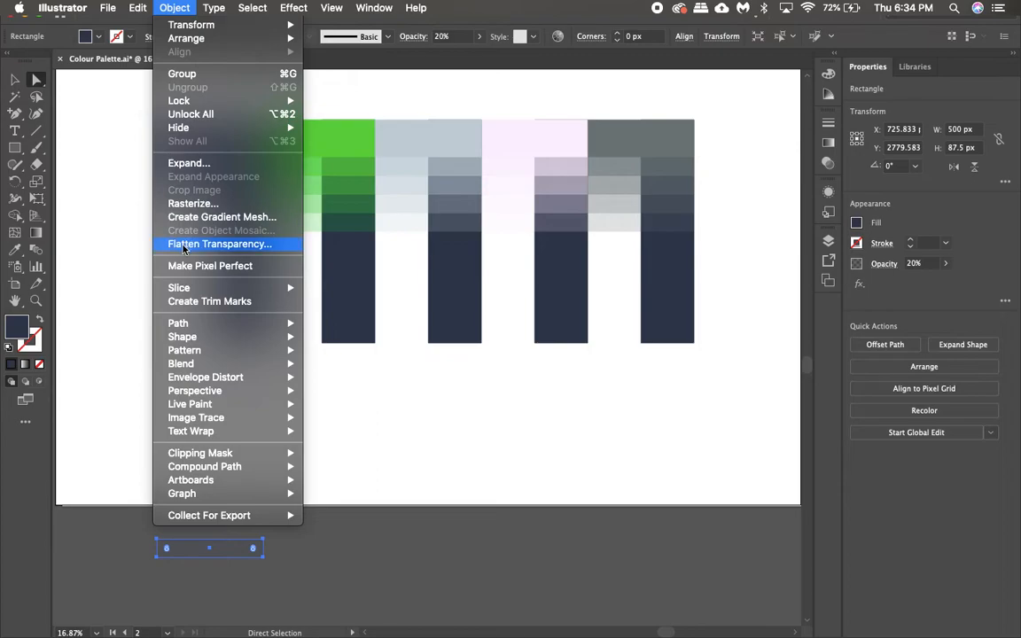
# Flatten Transparency on the moved swatch, leaving a solid 100%-opacity light grey-blue rectangle selected.
pyautogui.click(220, 244)
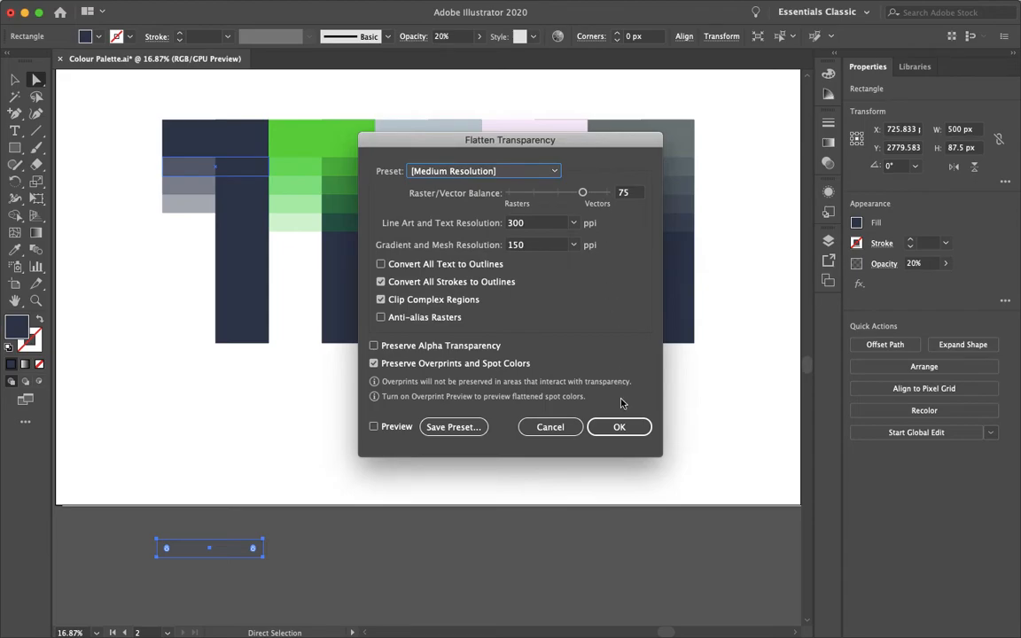
pyautogui.click(619, 427)
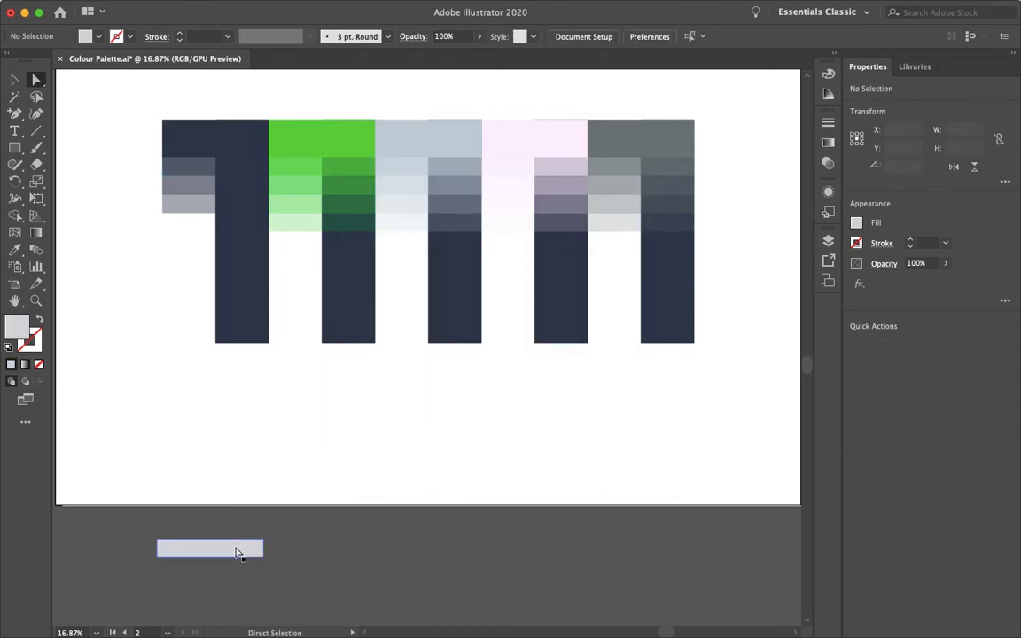
pyautogui.click(209, 550)
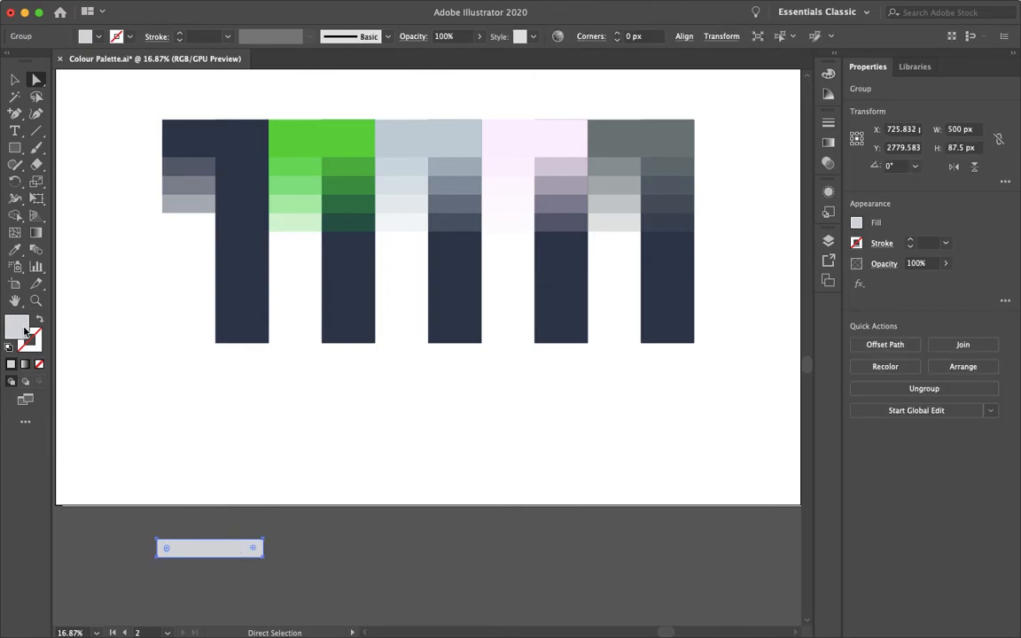
pyautogui.doubleClick(18, 328)
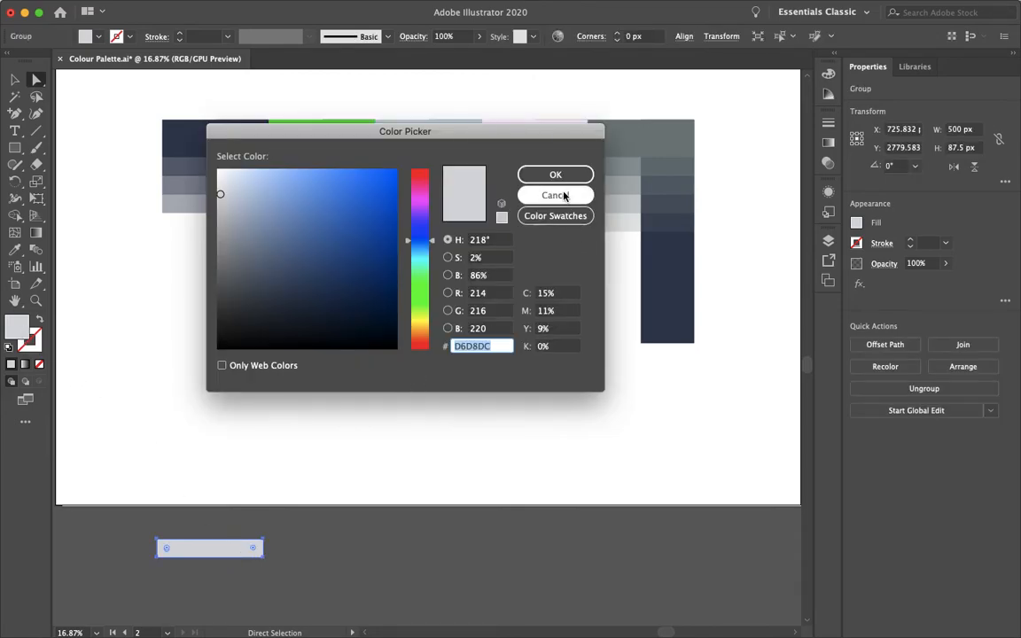
pyautogui.click(555, 195)
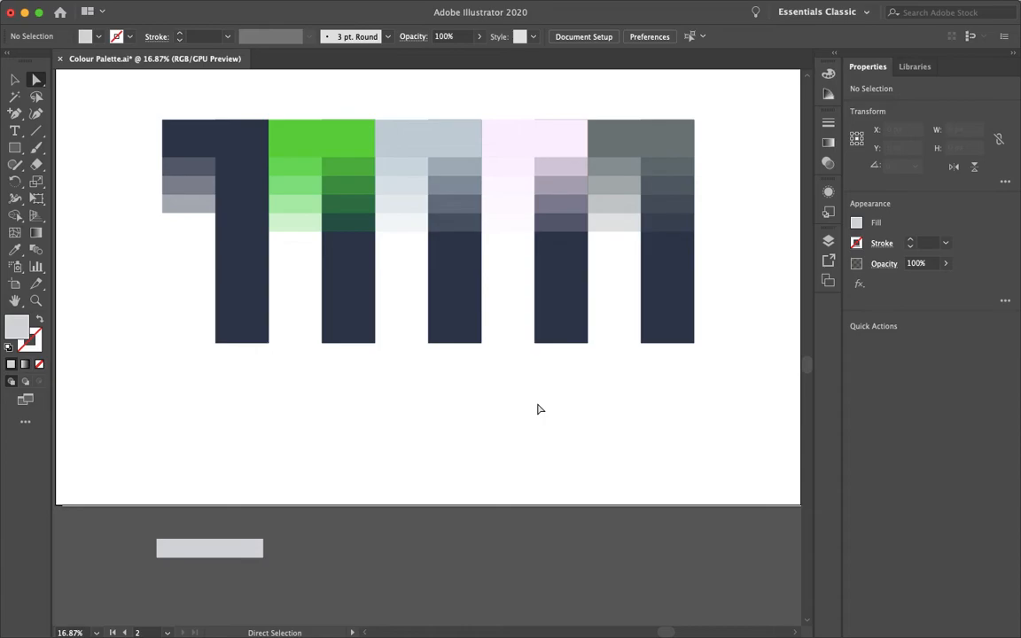